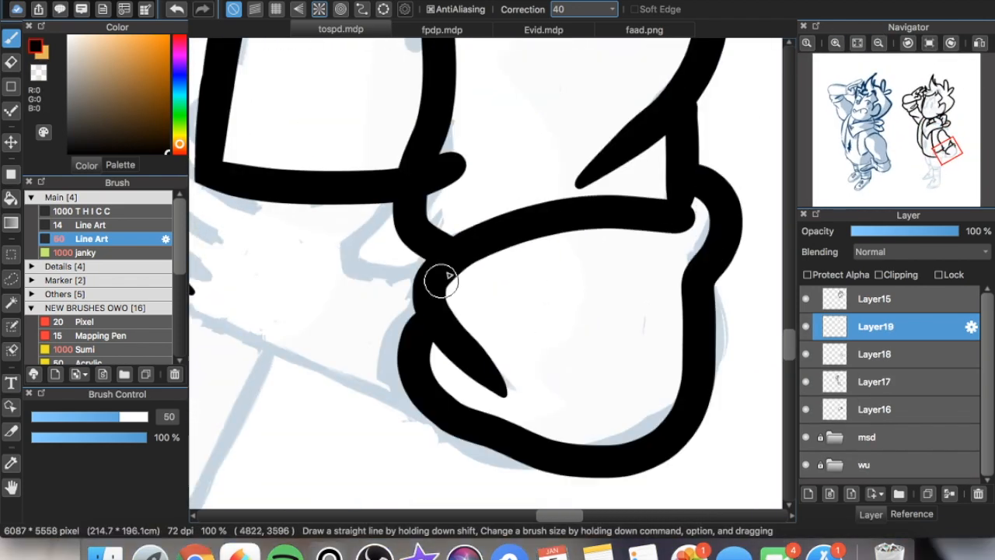
Step: Ink black leg and boot outlines with the Line Art brush over the blue sketch
click(875, 354)
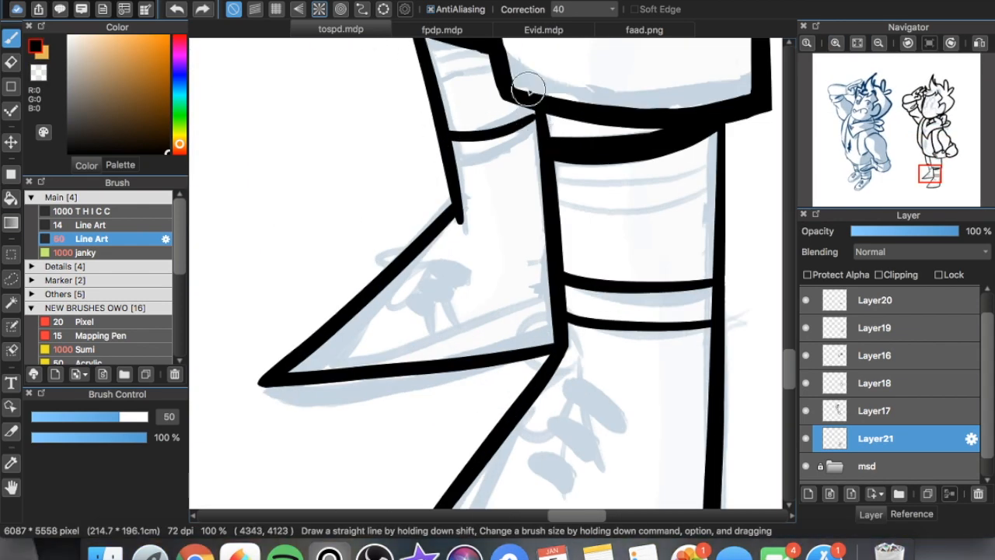
click(877, 44)
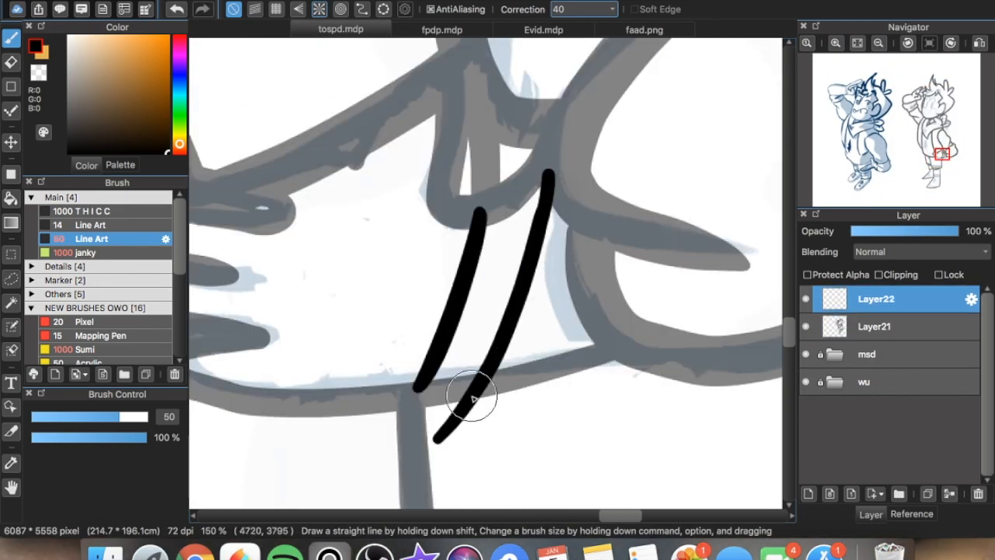
Step: Add Layer22 and Layer23, lower Layer21 opacity, and ink detail strokes
click(836, 43)
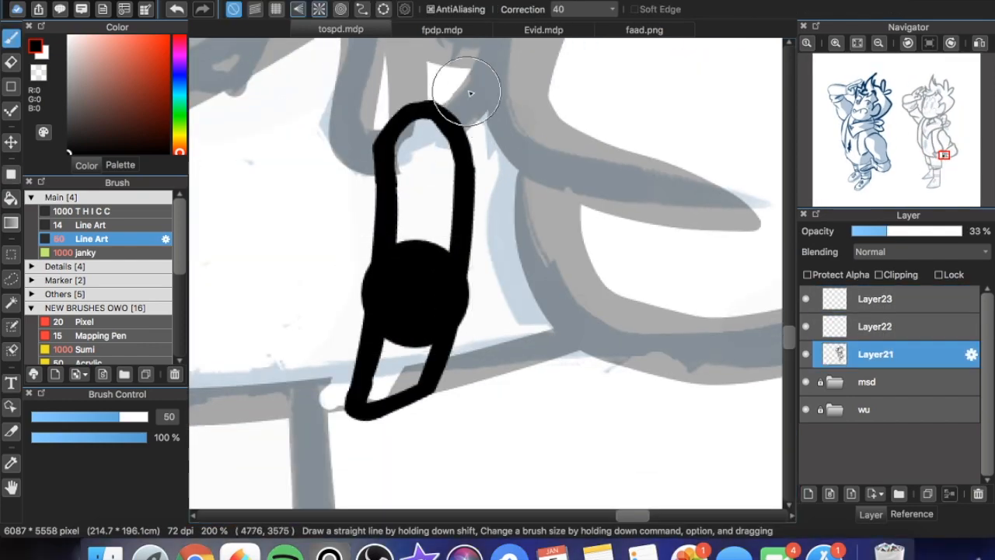
click(874, 326)
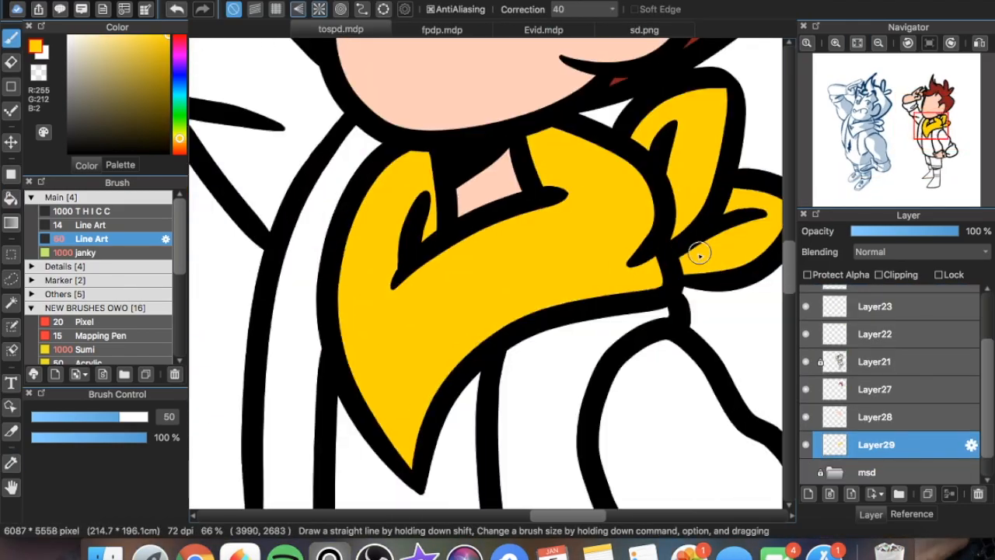
Step: Fill the scarf yellow, jacket green, shorts and boots brown, socks white with blue stripes
click(544, 30)
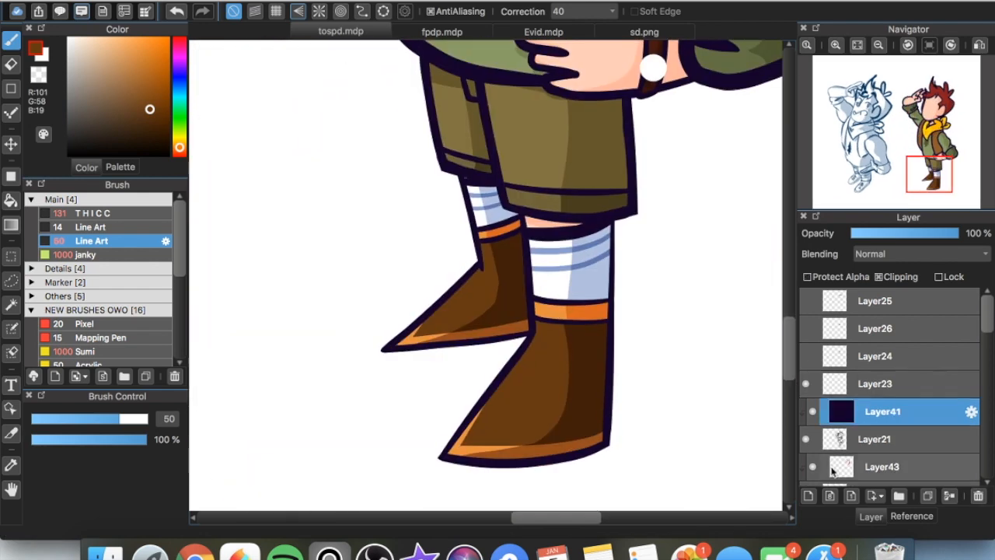
Step: Draw yellow laces, duplicate them, and transform each onto its boot
drag(458, 280, 529, 405)
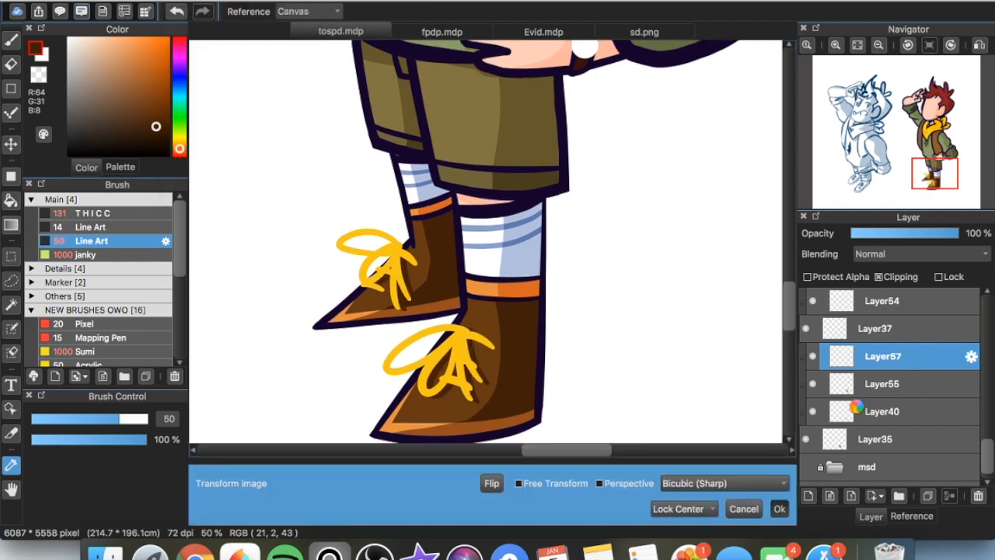
click(777, 507)
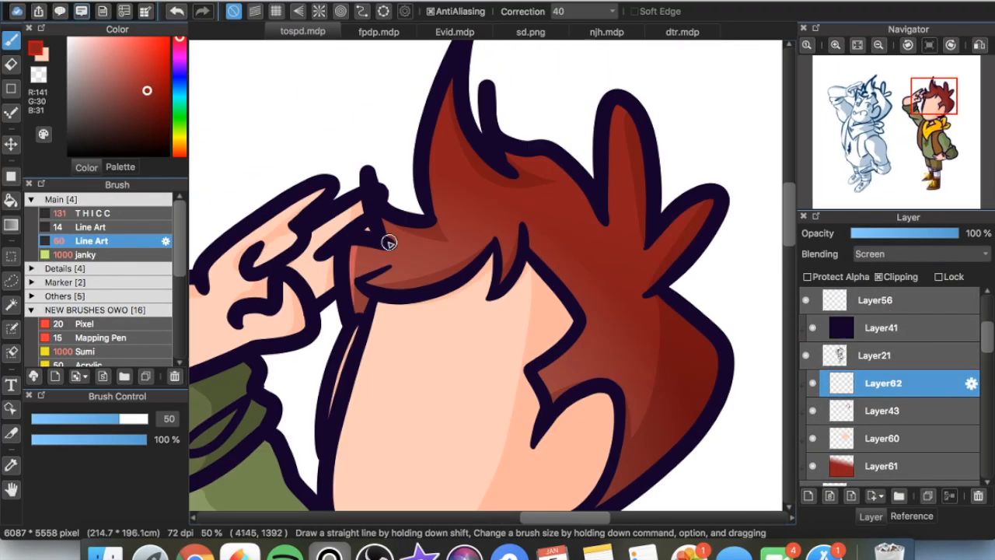
Step: Shade the red hair on a Screen layer and group the layers into a renamed folder
drag(388, 242, 698, 207)
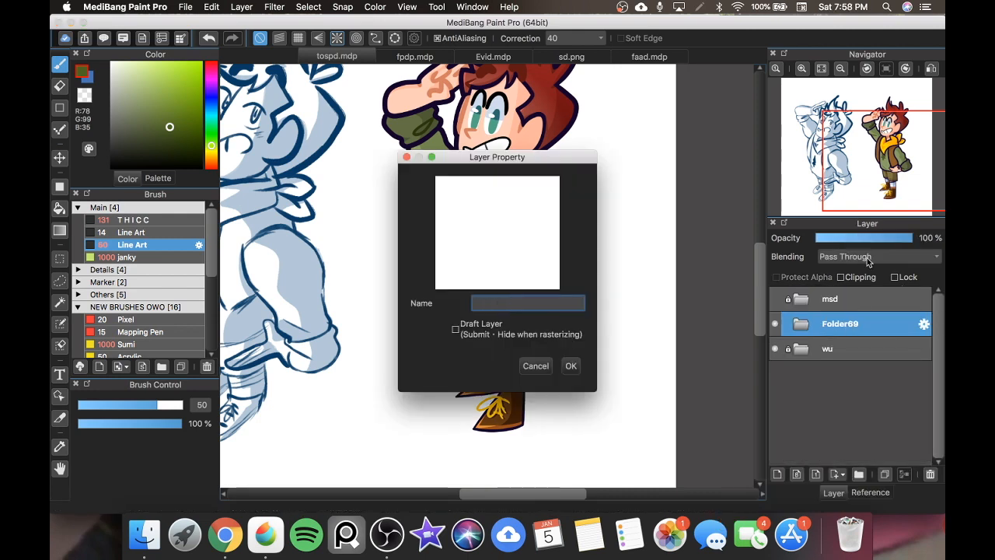
click(570, 365)
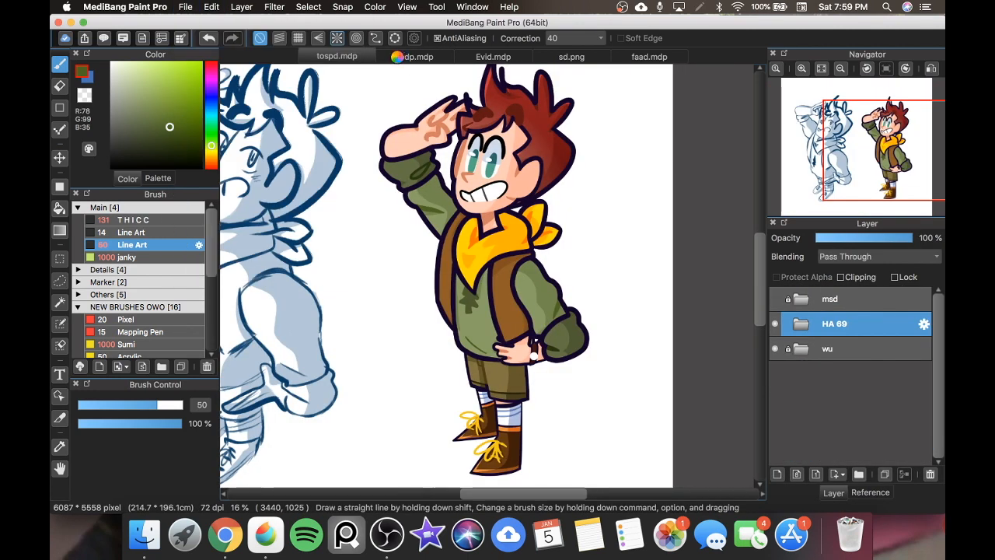